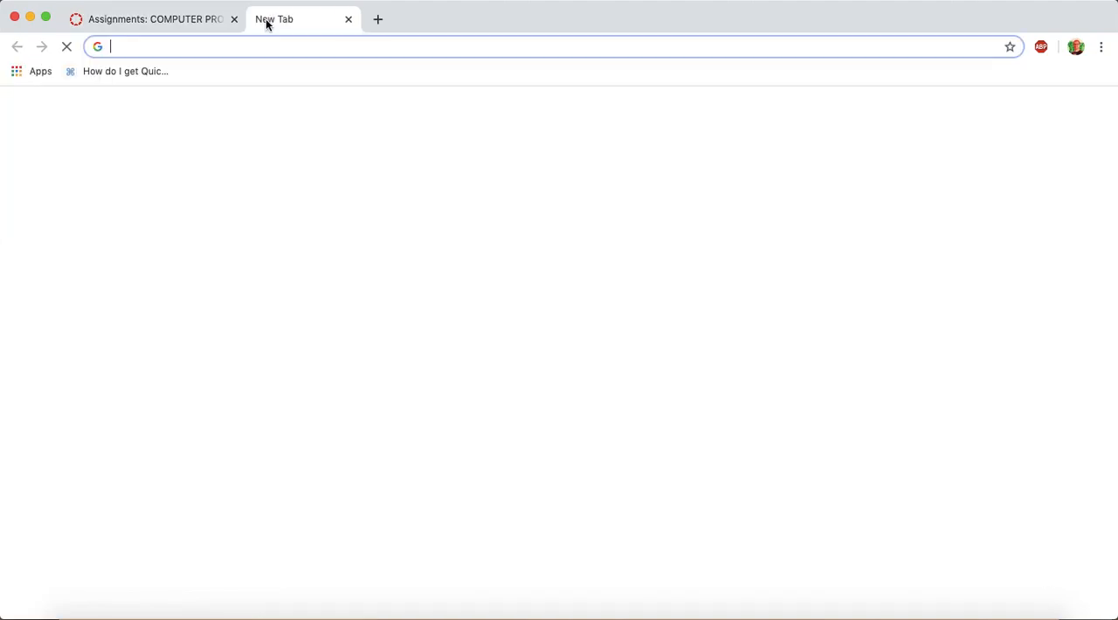
Search for Caret, reach its Chrome Web Store page and add it to Chrome as an app
{"action": "type", "text": "create folder in downloads chromebook"}
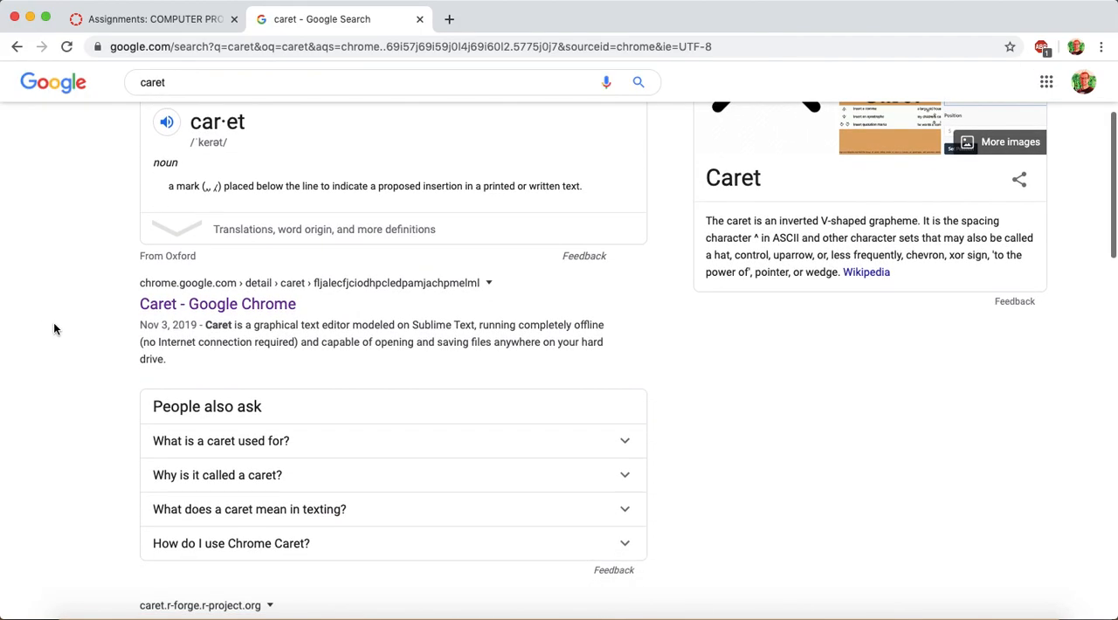
{"action": "mouse_move", "coordinate": [217, 304]}
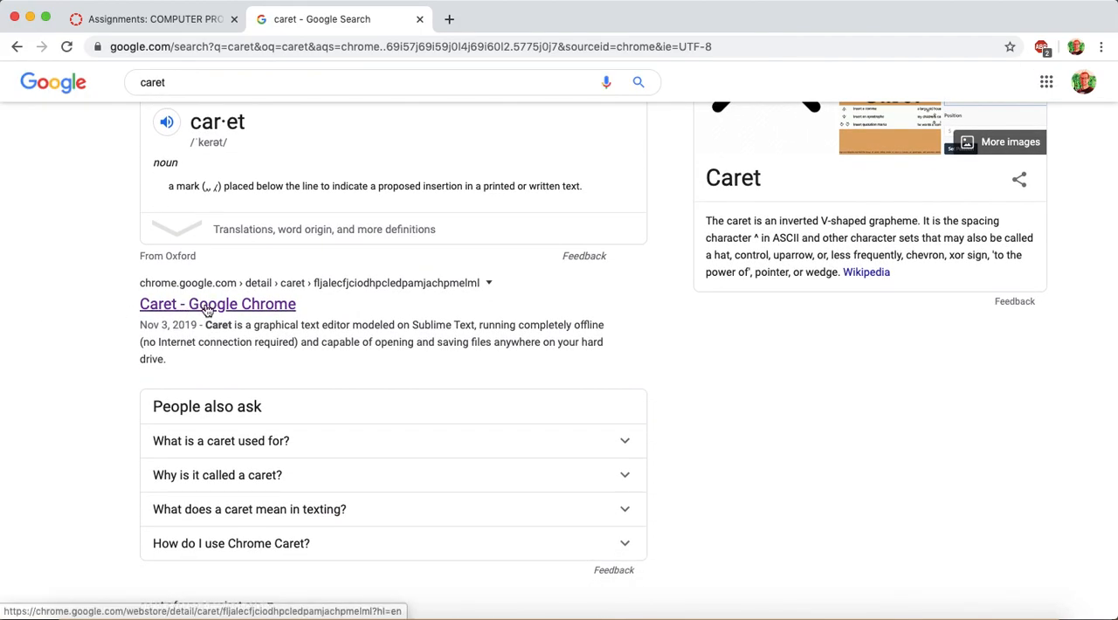
{"action": "left_click", "coordinate": [217, 304]}
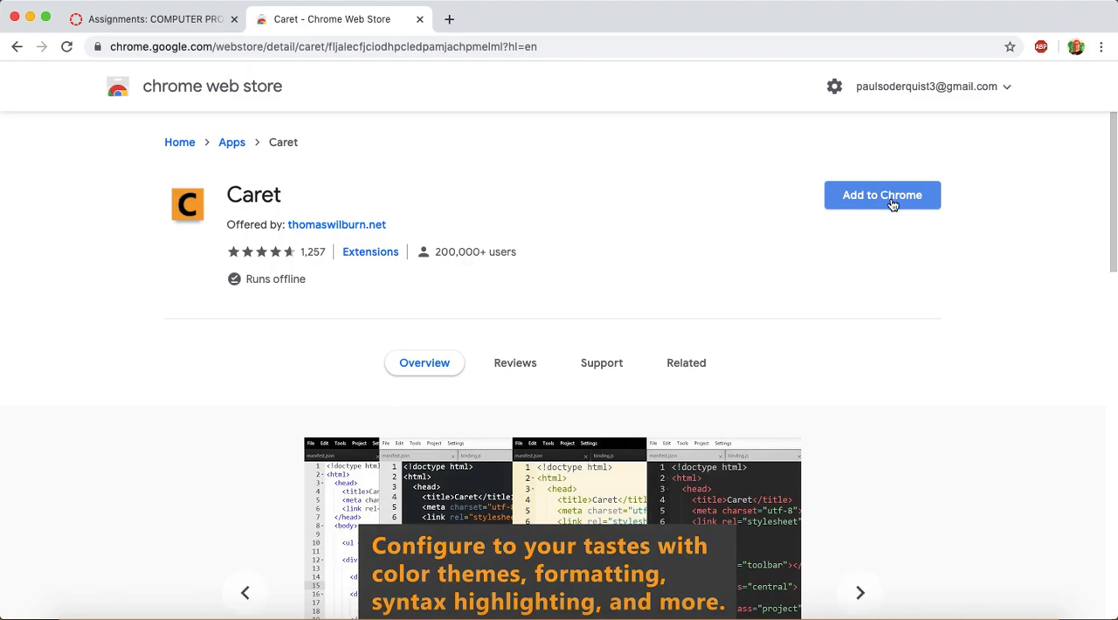
{"action": "left_click", "coordinate": [882, 195]}
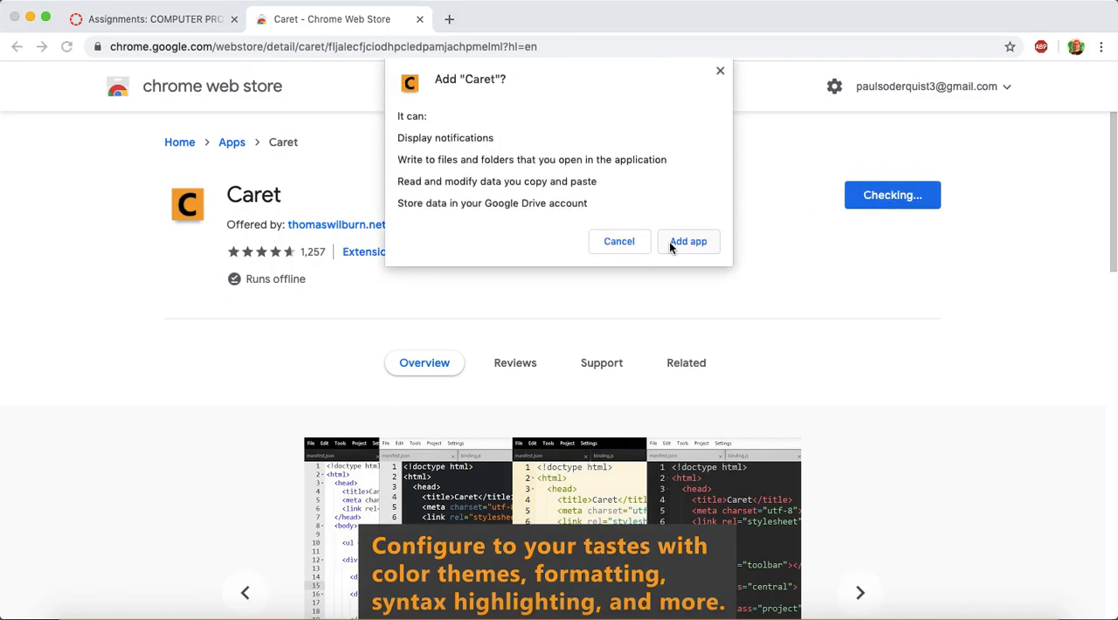
{"action": "left_click", "coordinate": [688, 241]}
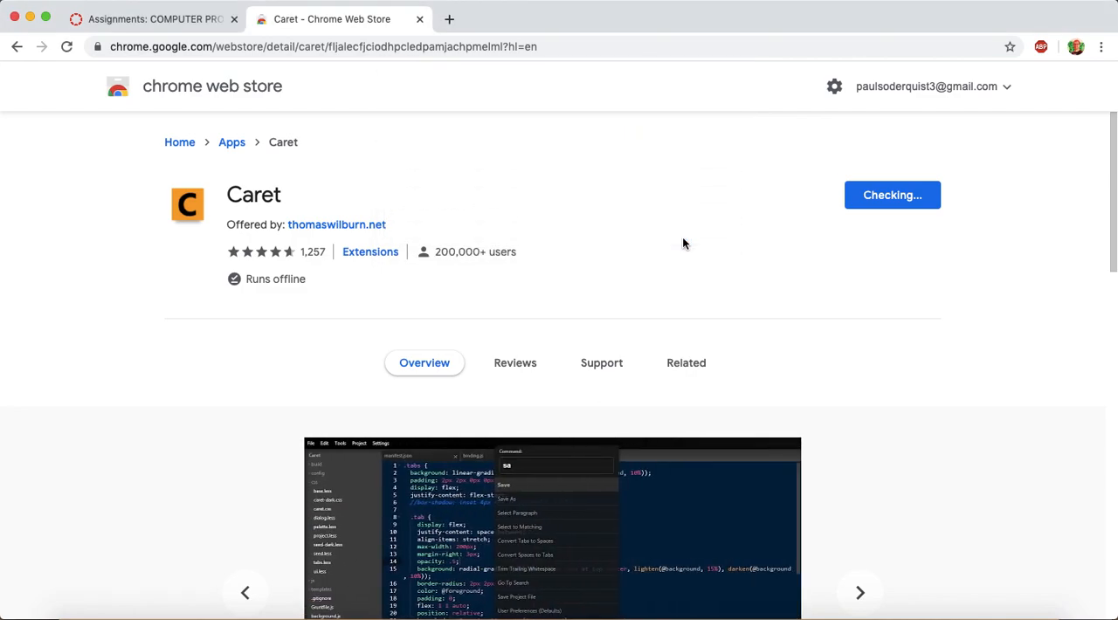
{"action": "left_click", "coordinate": [634, 20]}
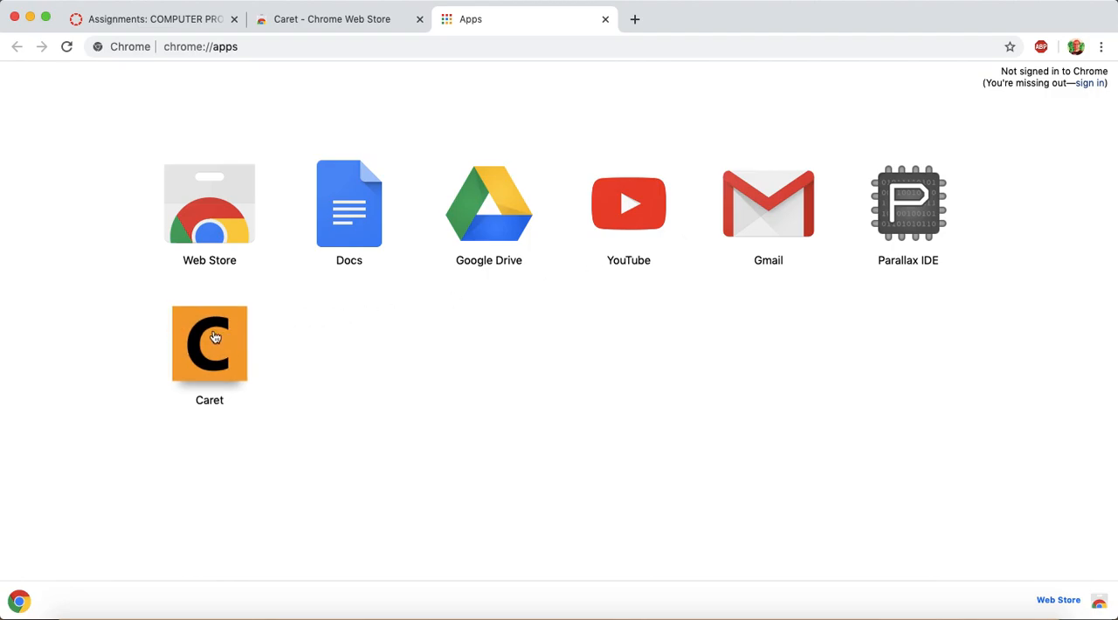
{"action": "mouse_move", "coordinate": [387, 374]}
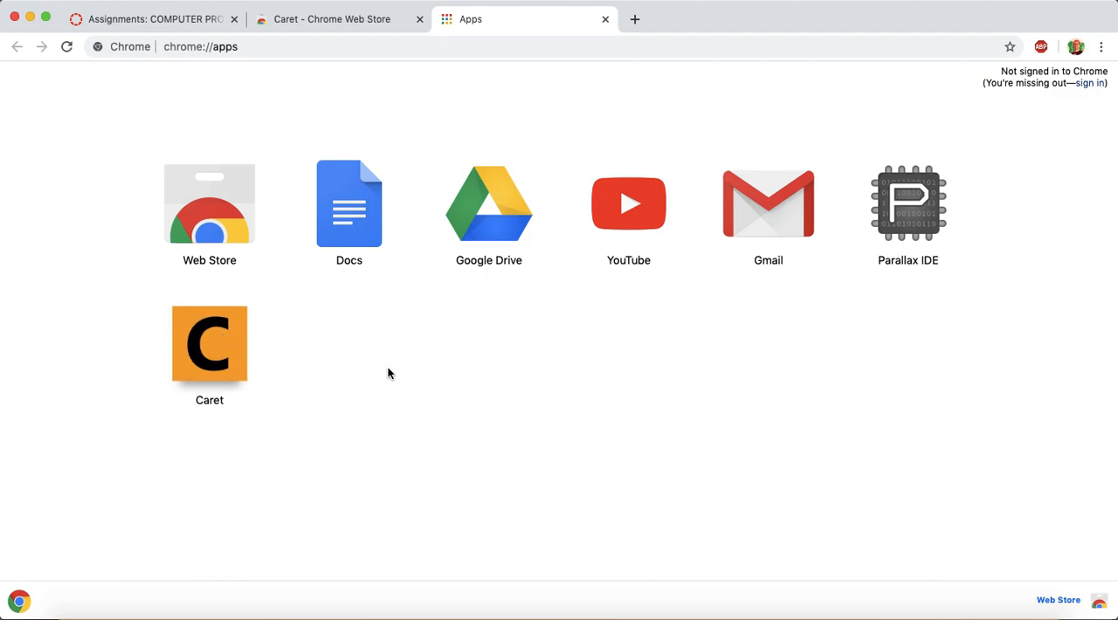
{"action": "mouse_move", "coordinate": [360, 389]}
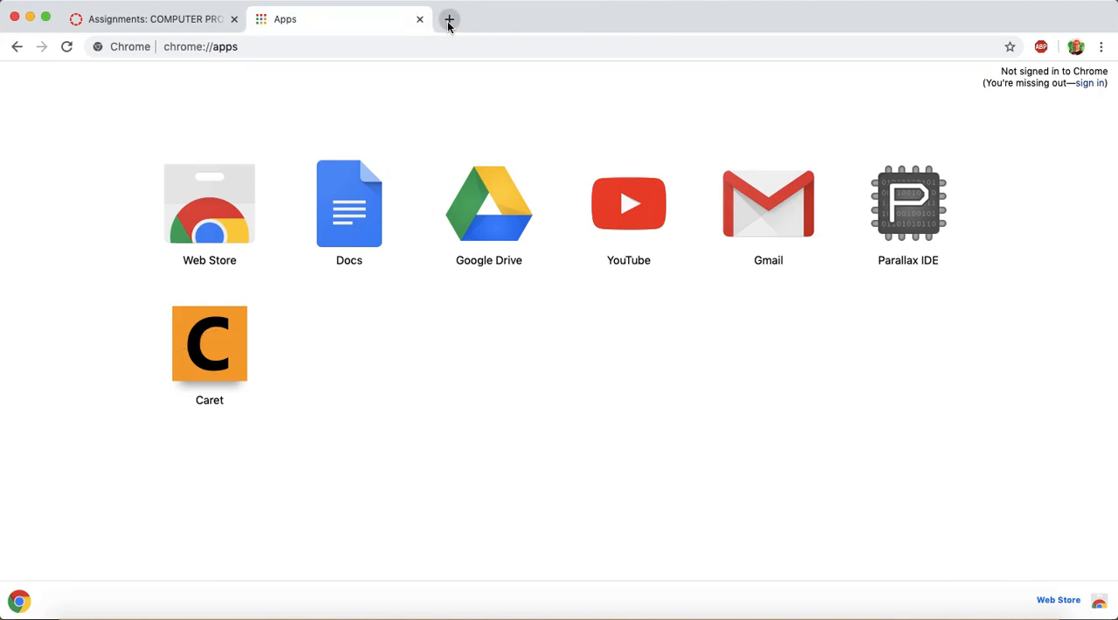
Launch Caret from the chrome://apps page and type some scratch text in the untitled file
{"action": "left_click", "coordinate": [449, 19]}
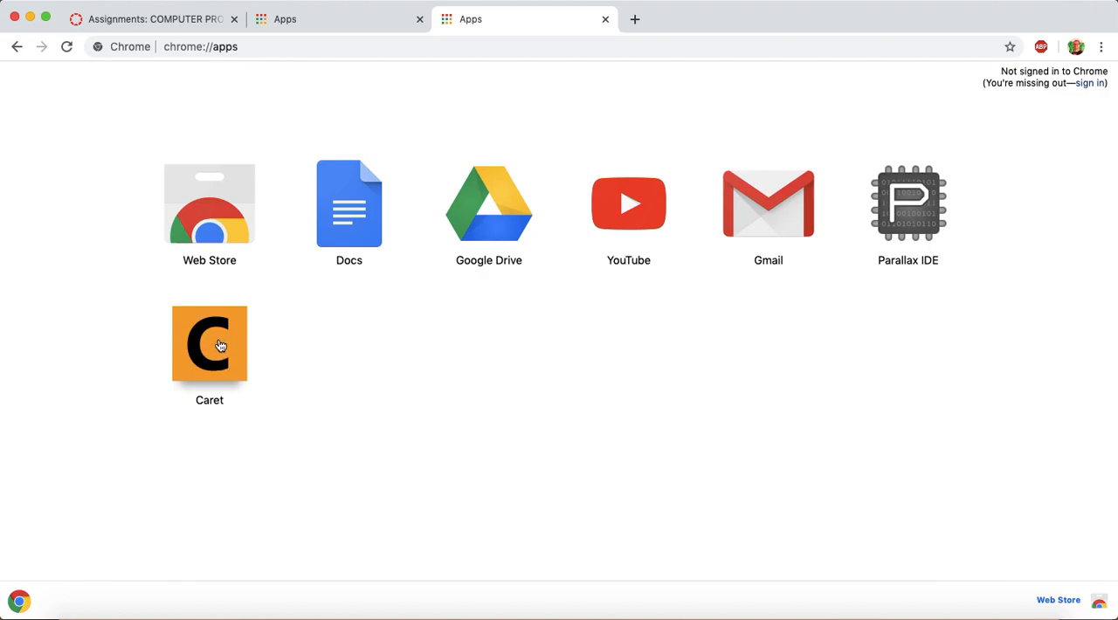
{"action": "left_click", "coordinate": [209, 346]}
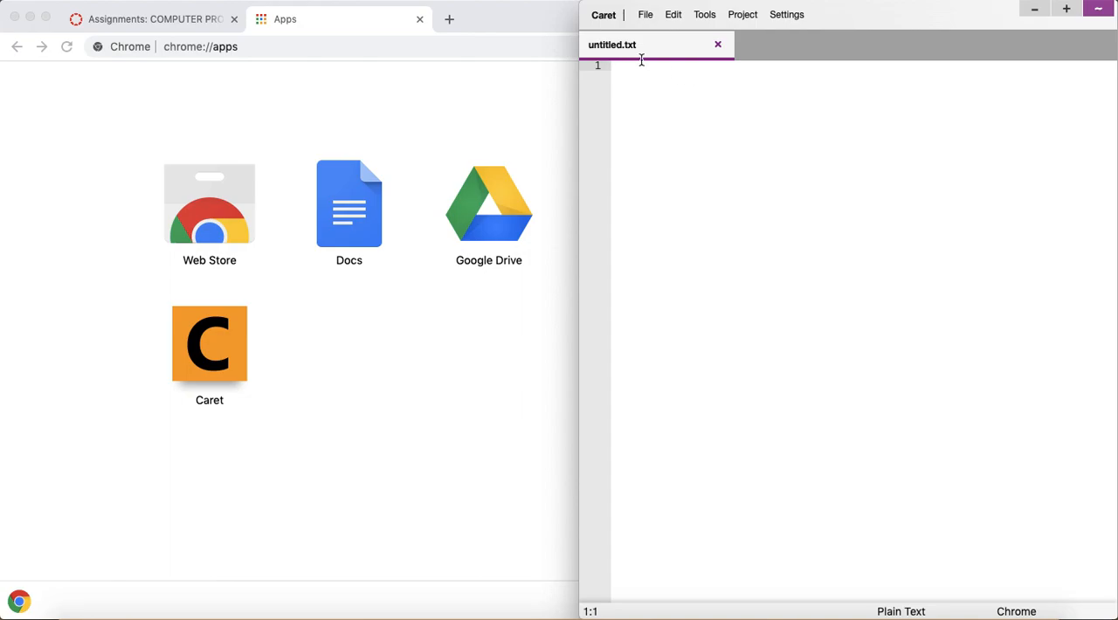
{"action": "mouse_move", "coordinate": [710, 157]}
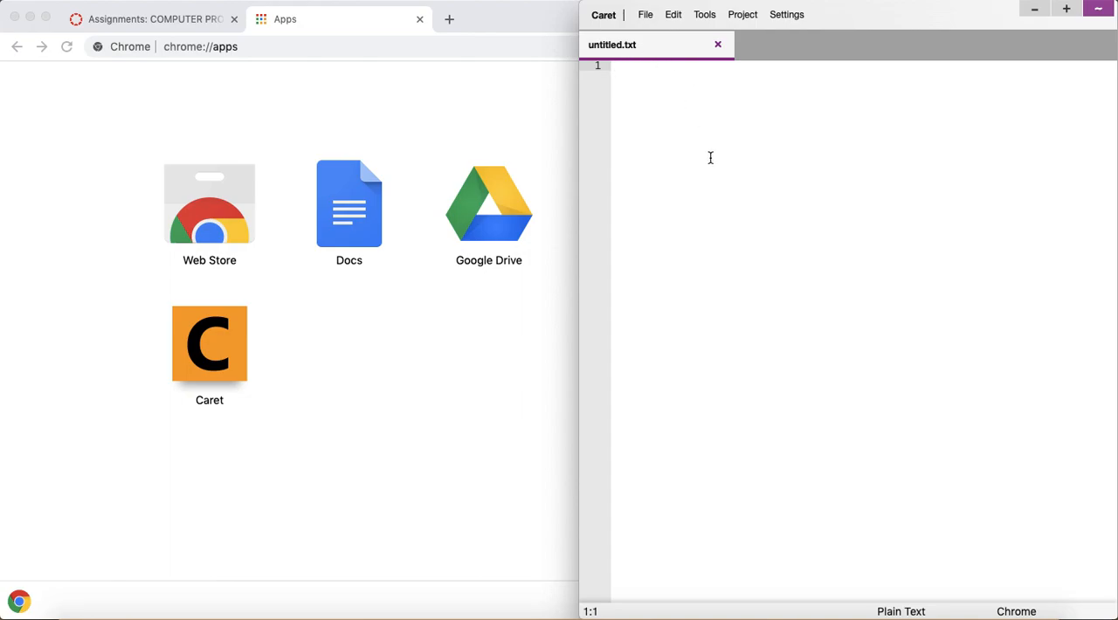
{"action": "type", "text": "lskdjf sdlf alksdj f"}
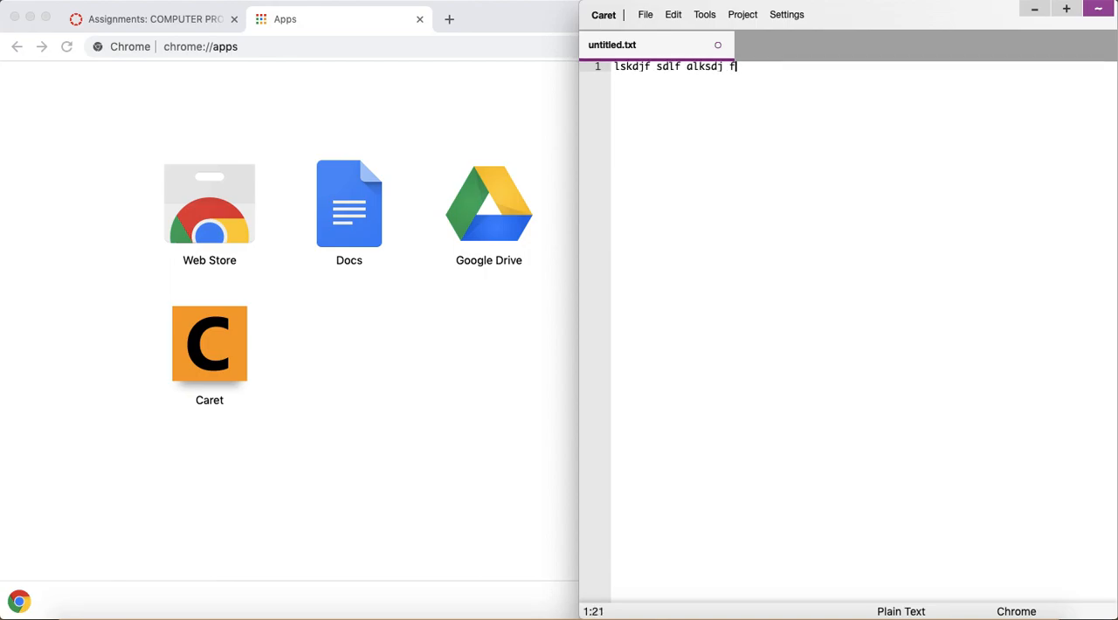
{"action": "type", "text": "lkaj sdfasdlf k"}
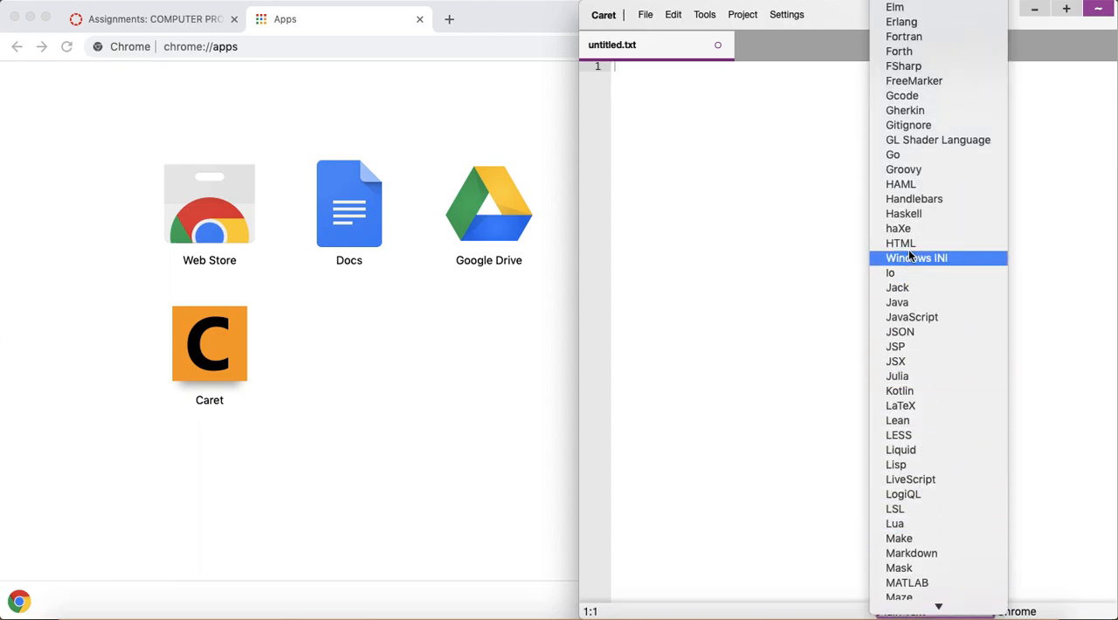
{"action": "mouse_move", "coordinate": [900, 243]}
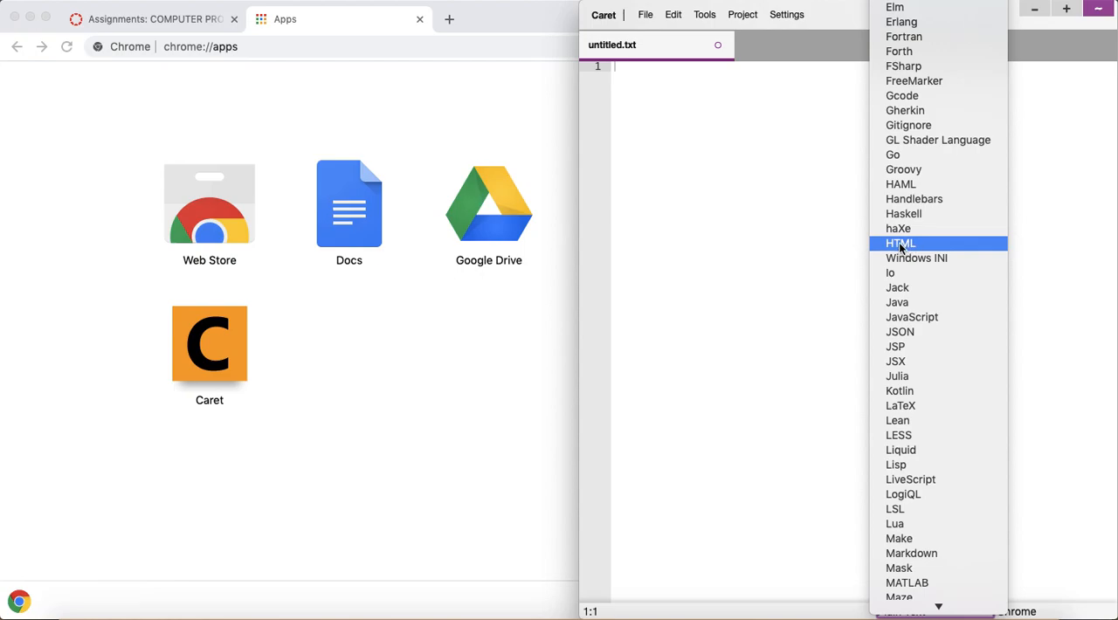
Set the file's syntax mode to HTML and start the <html> tag pair
{"action": "left_click", "coordinate": [902, 243]}
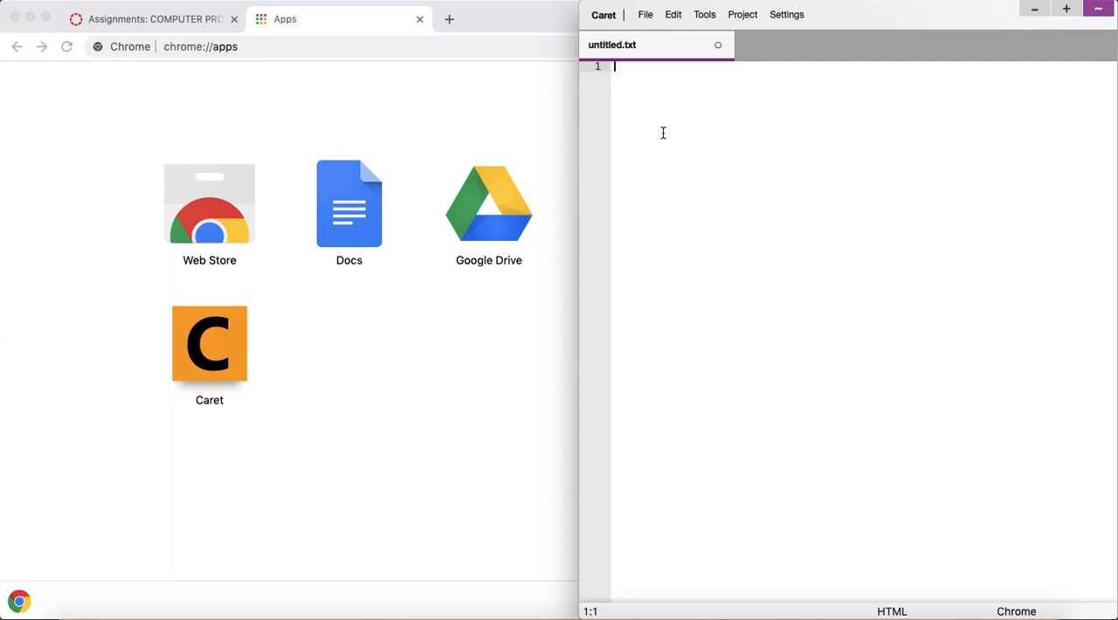
{"action": "type", "text": "<html></html>"}
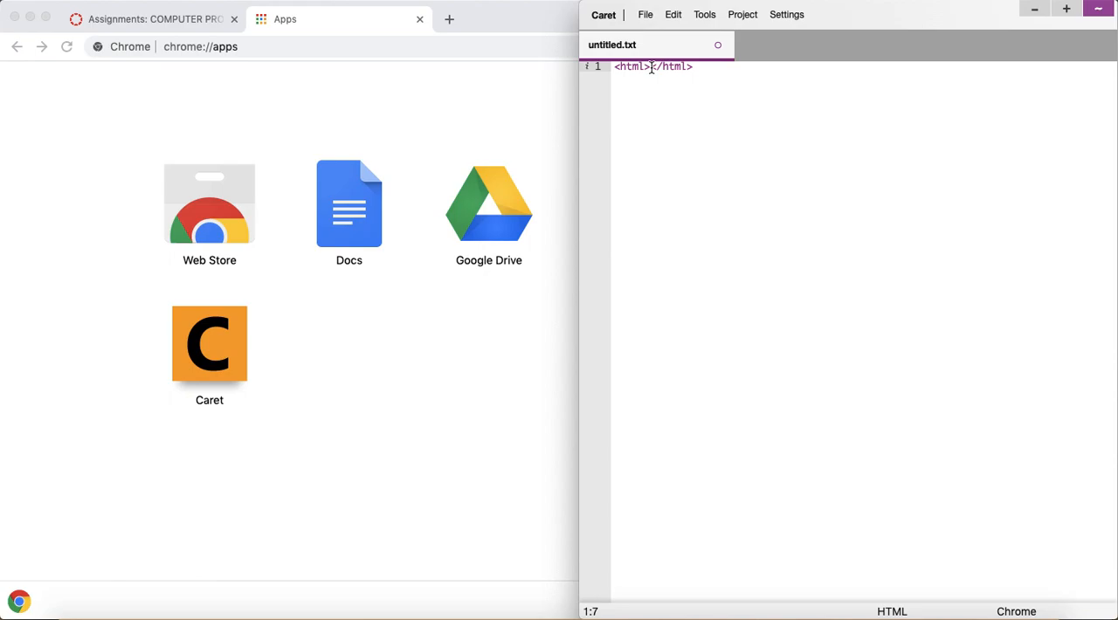
{"action": "mouse_move", "coordinate": [667, 135]}
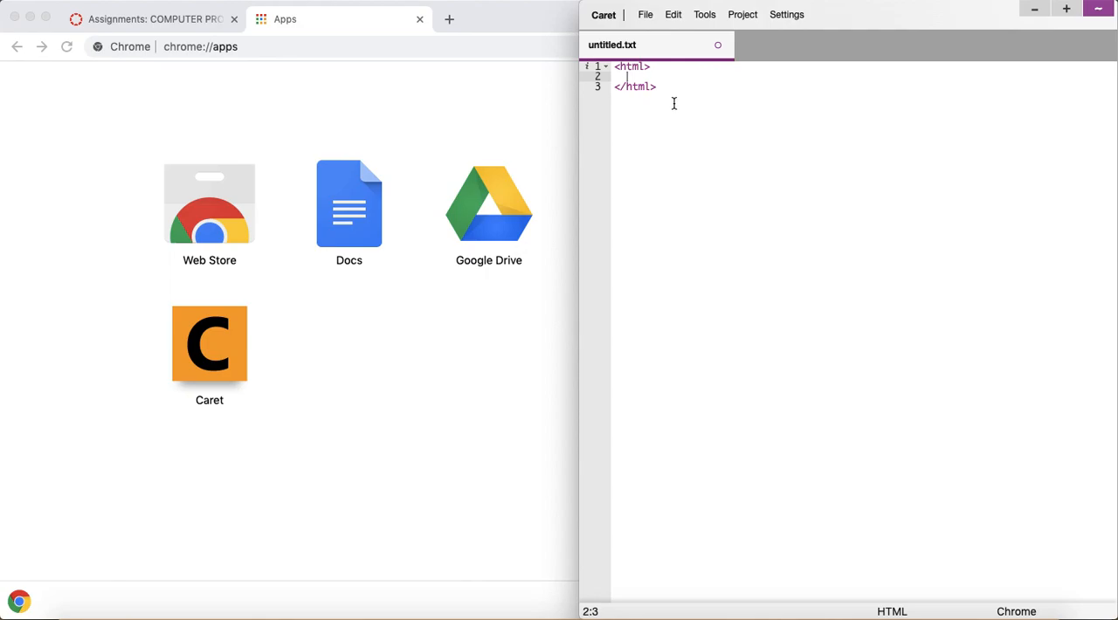
{"action": "mouse_move", "coordinate": [627, 77]}
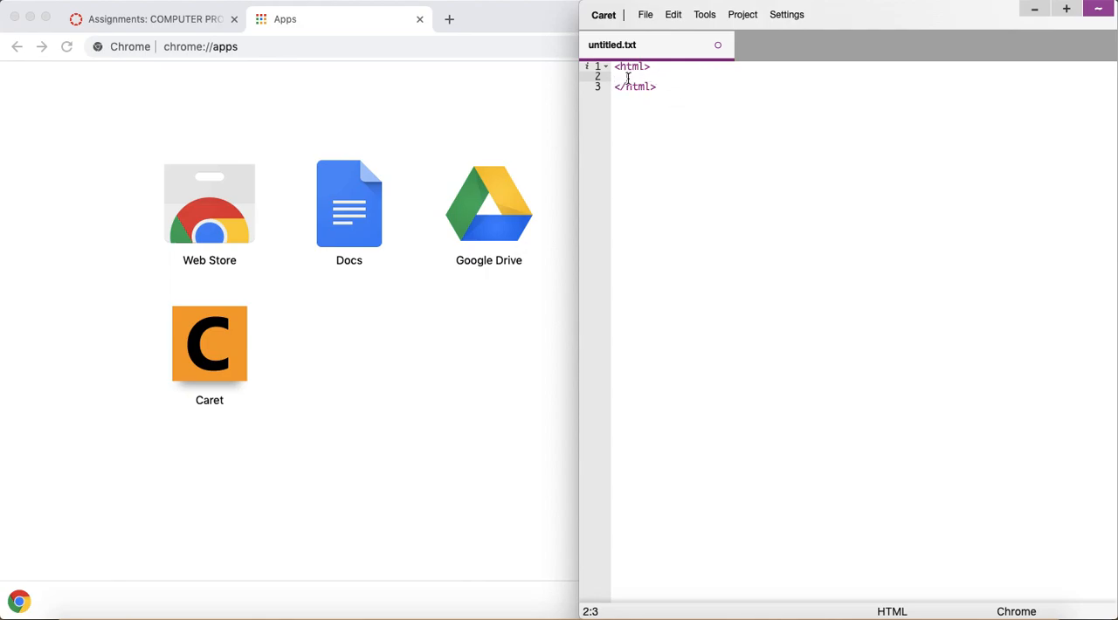
{"action": "mouse_move", "coordinate": [636, 165]}
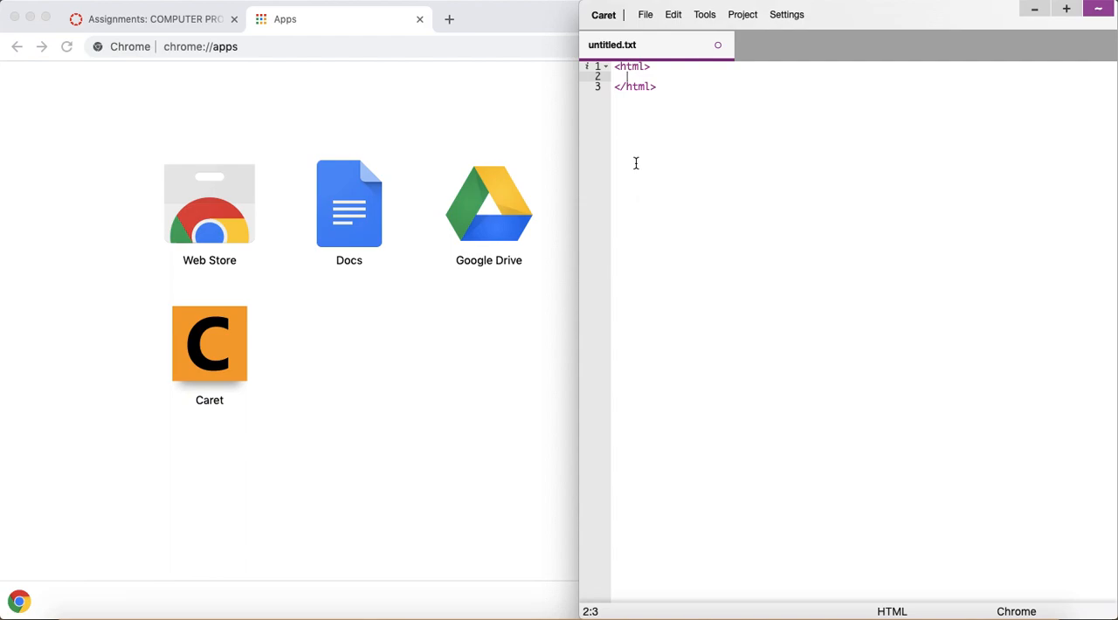
Add a <script> block containing alert("Hi there");
{"action": "type", "text": "<script>"}
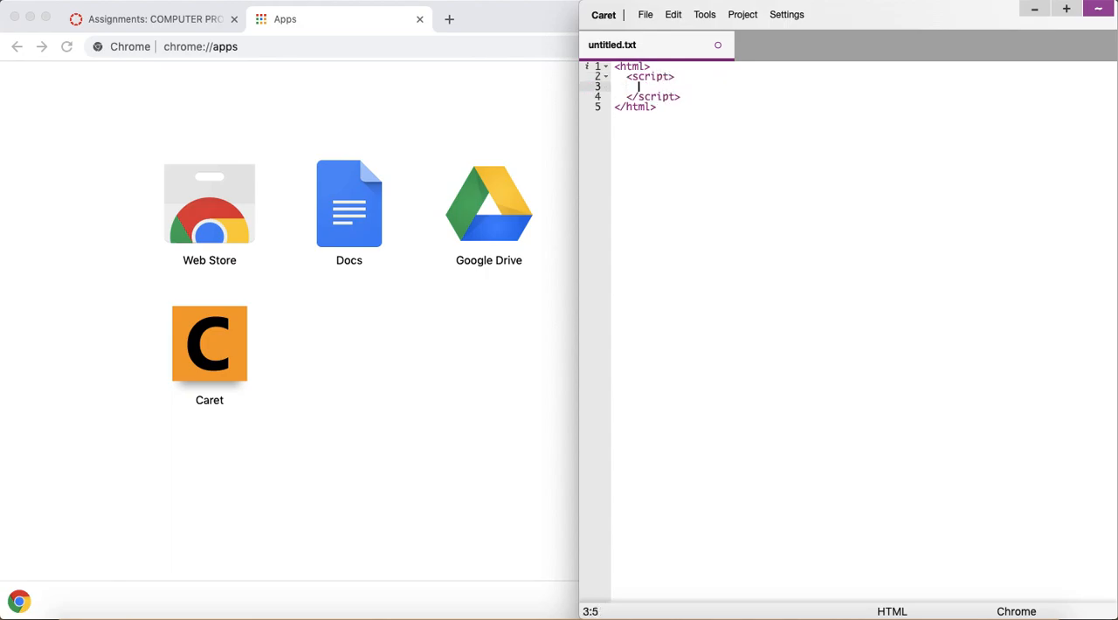
{"action": "type", "text": "alert(\"\")"}
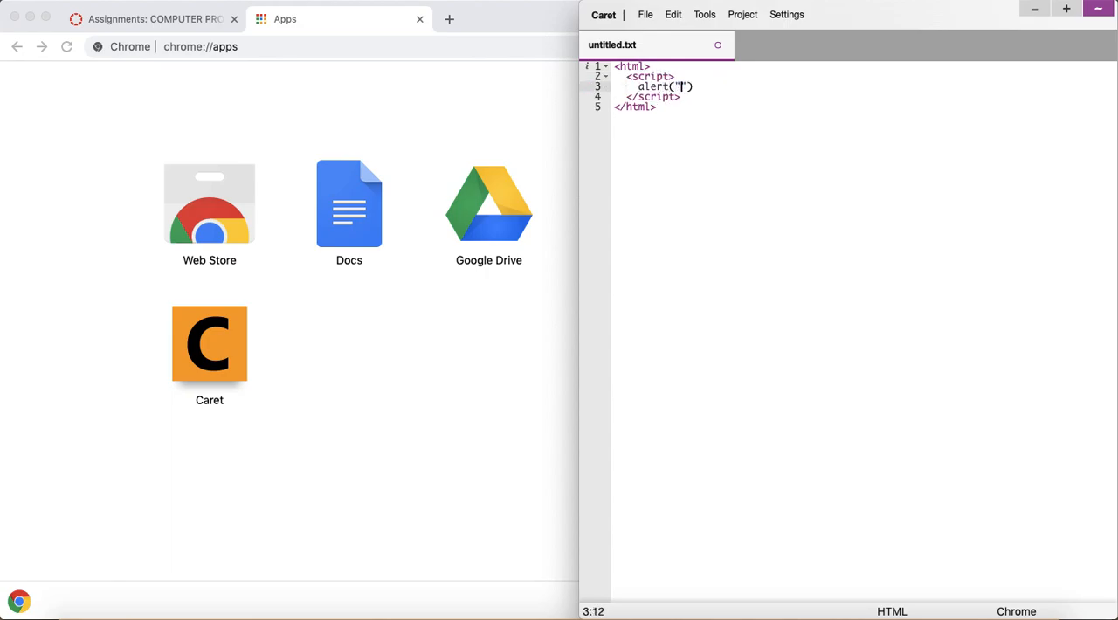
{"action": "type", "text": "Hi there"}
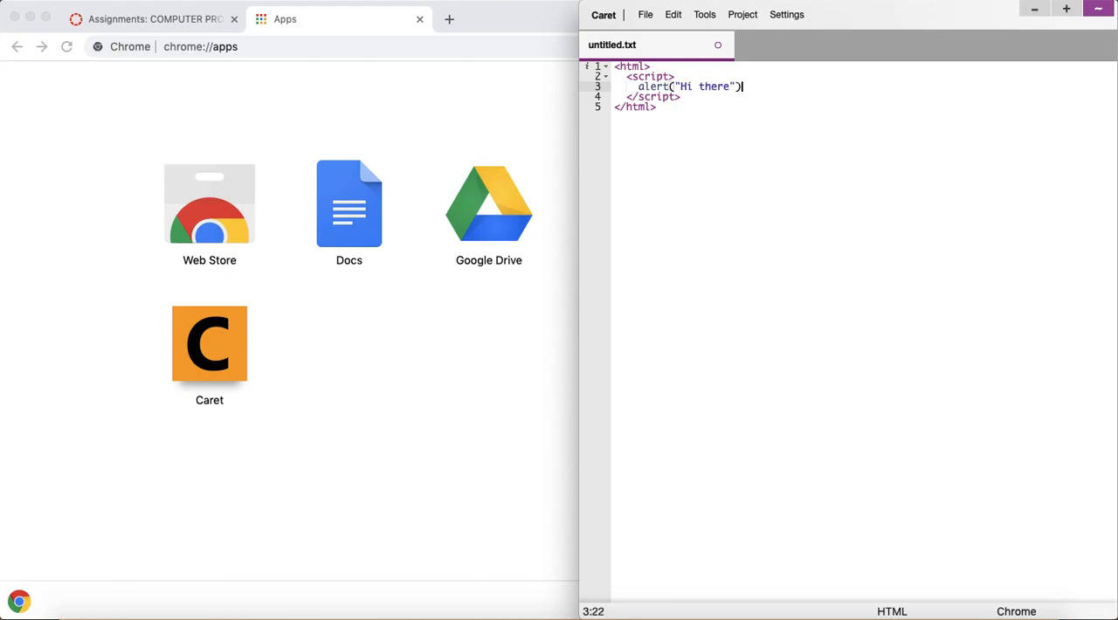
{"action": "type", "text": ";"}
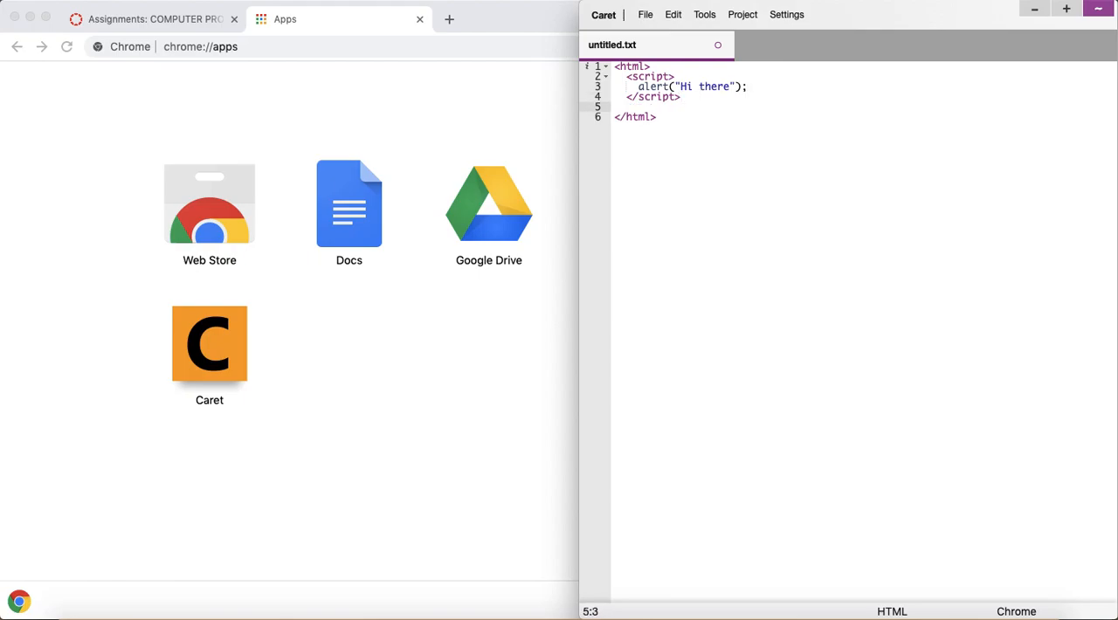
Add the body line "This will display in the browser" after the script
{"action": "type", "text": "This will d"}
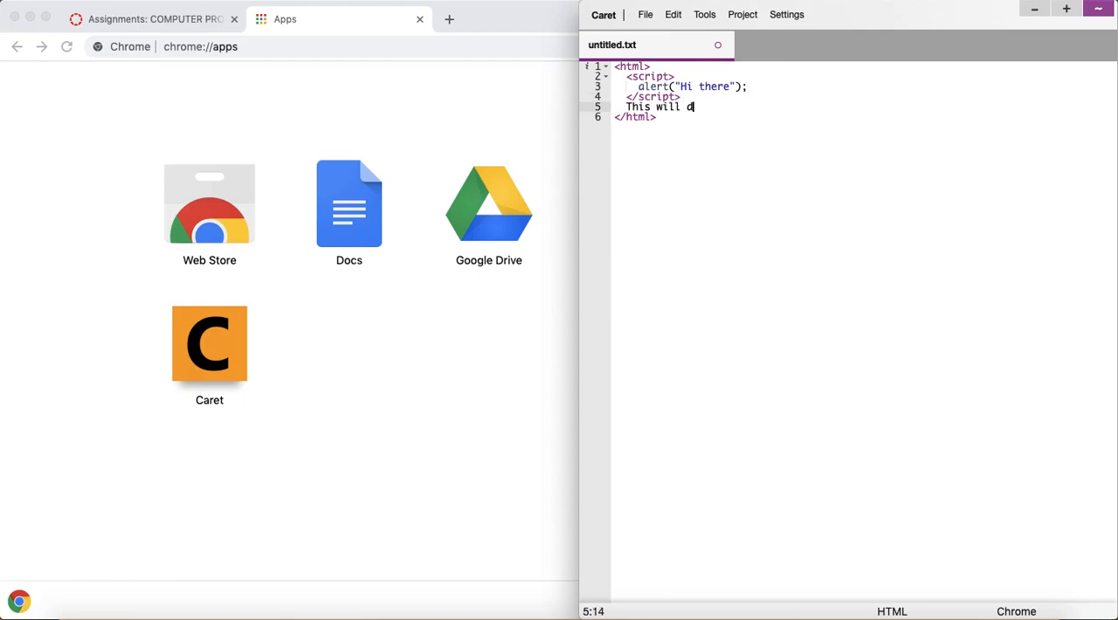
{"action": "type", "text": "isplay in the"}
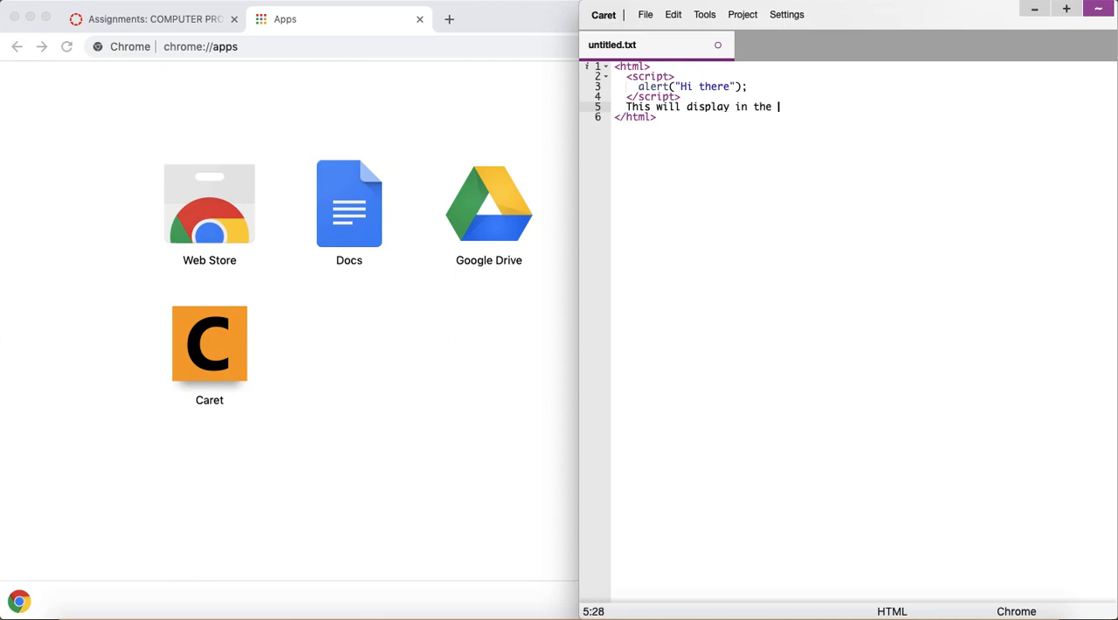
{"action": "type", "text": "browser"}
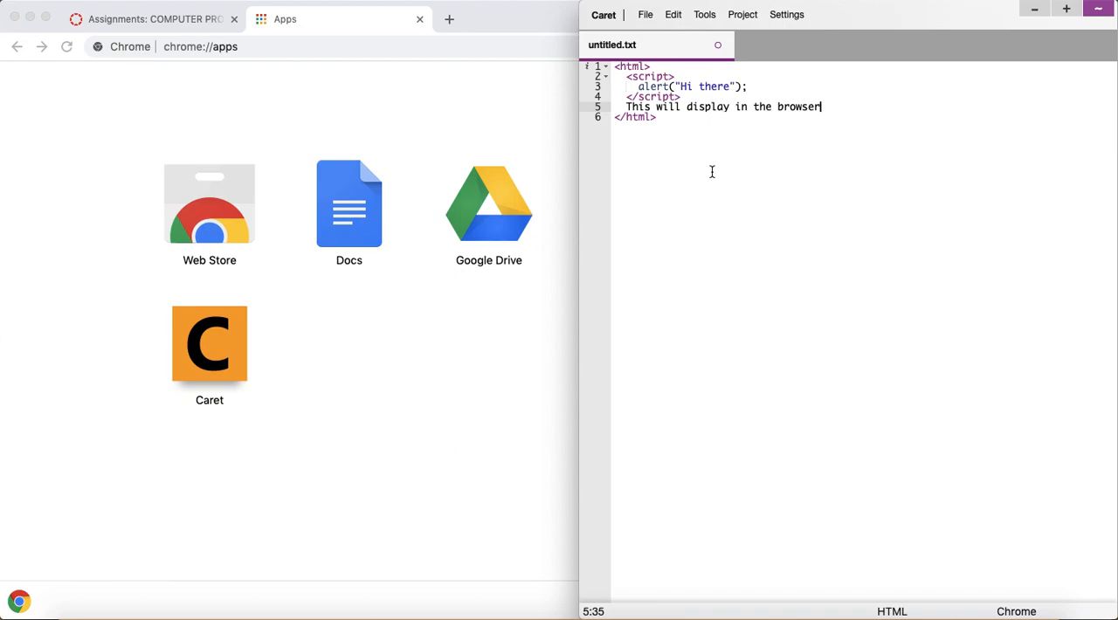
Save the document as test.html in the Downloads folder
{"action": "left_click", "coordinate": [646, 14]}
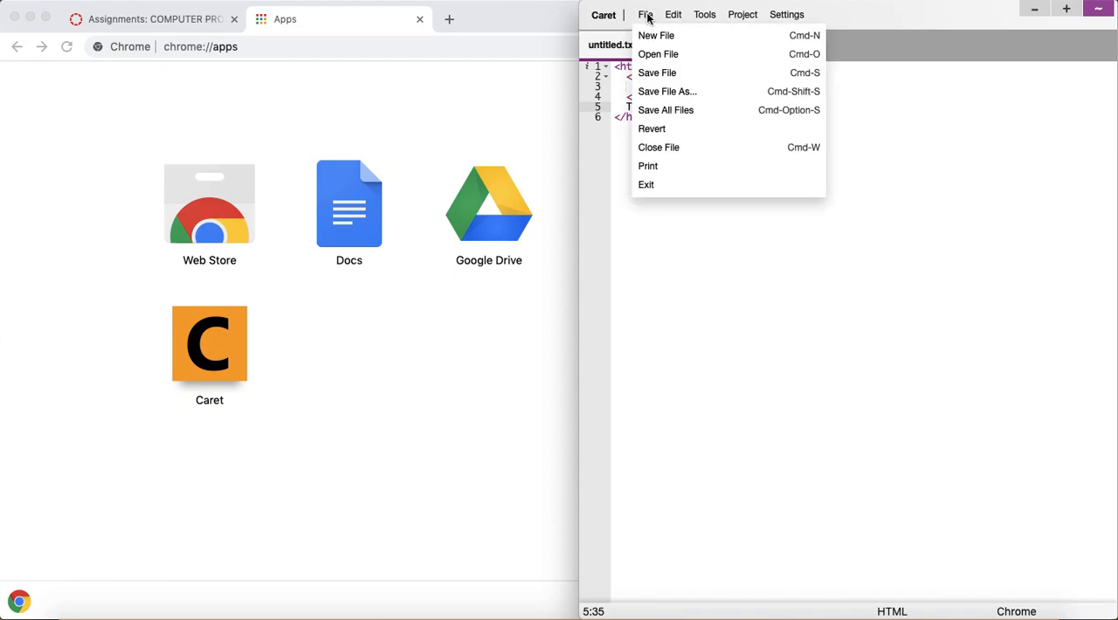
{"action": "mouse_move", "coordinate": [657, 74]}
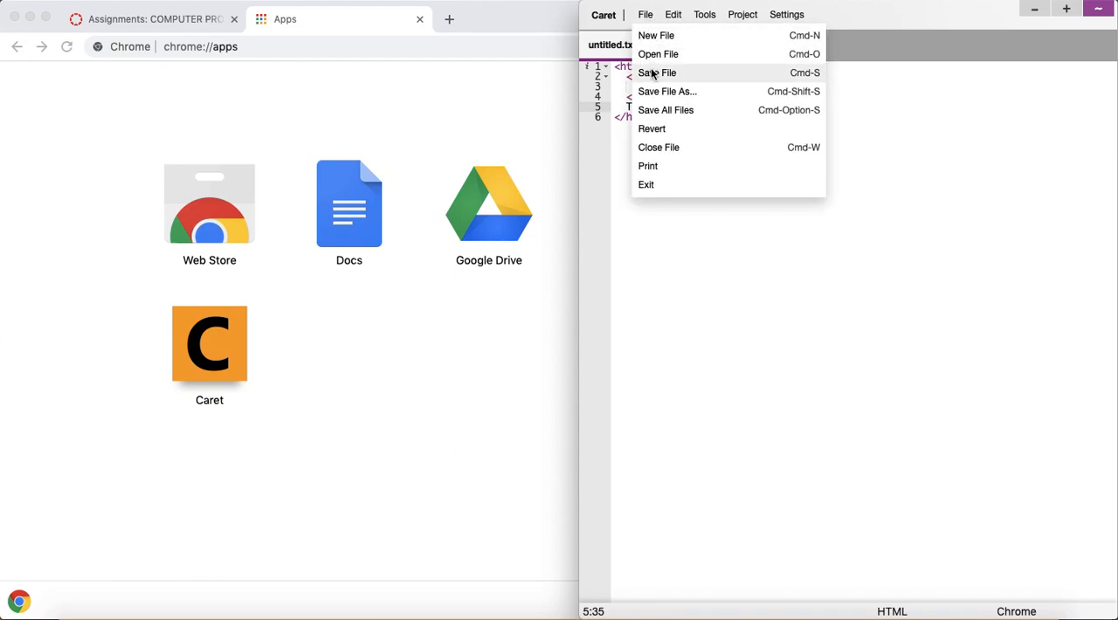
{"action": "left_click", "coordinate": [668, 91]}
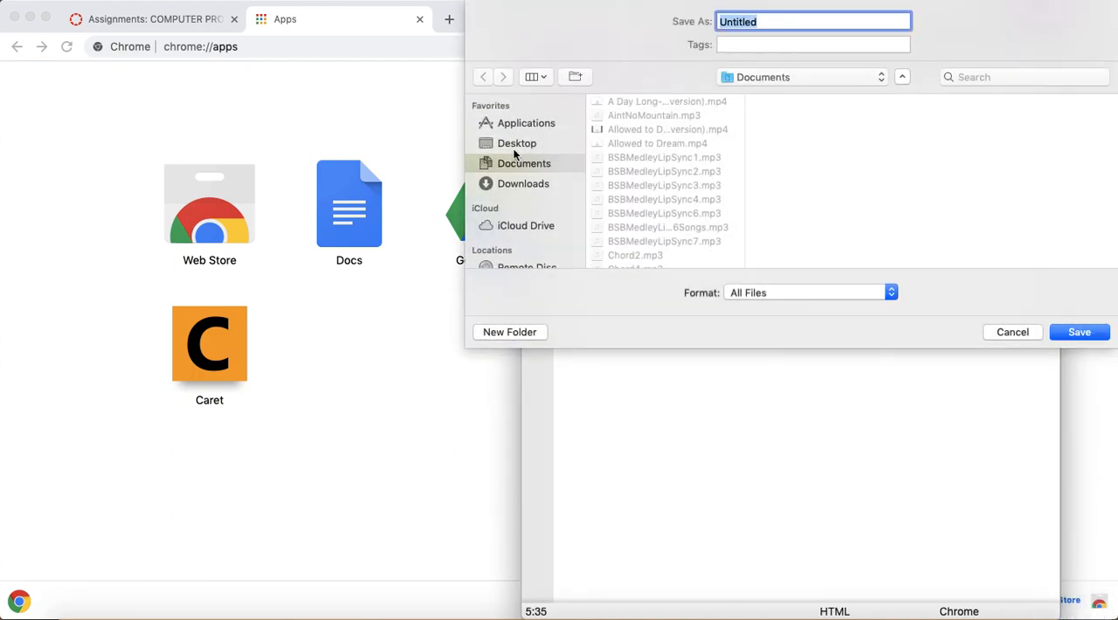
{"action": "left_click", "coordinate": [524, 183]}
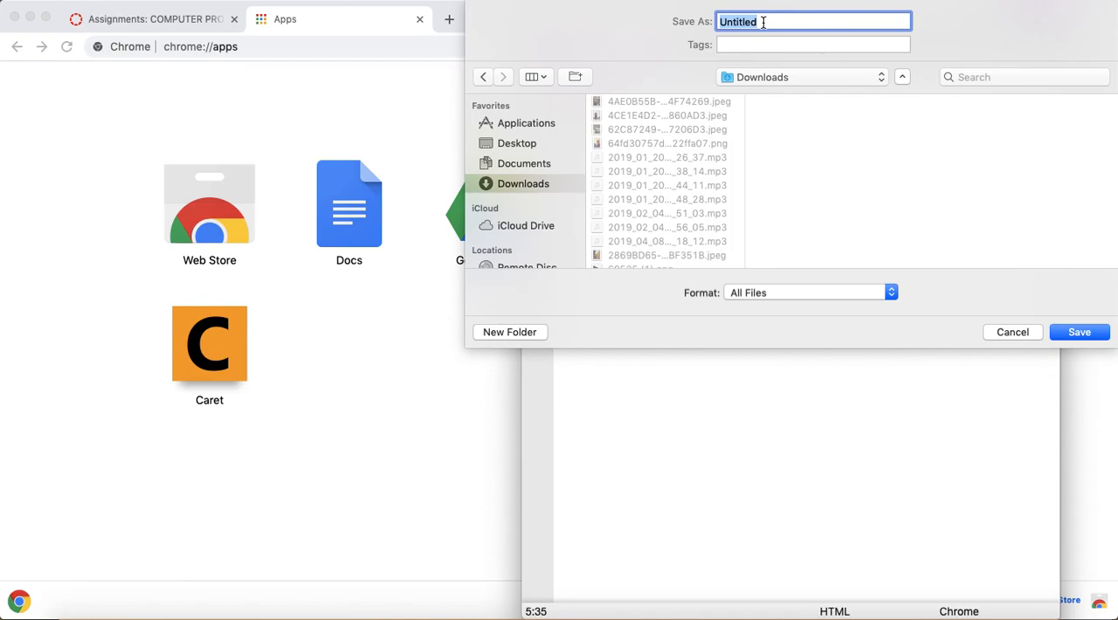
{"action": "type", "text": "test."}
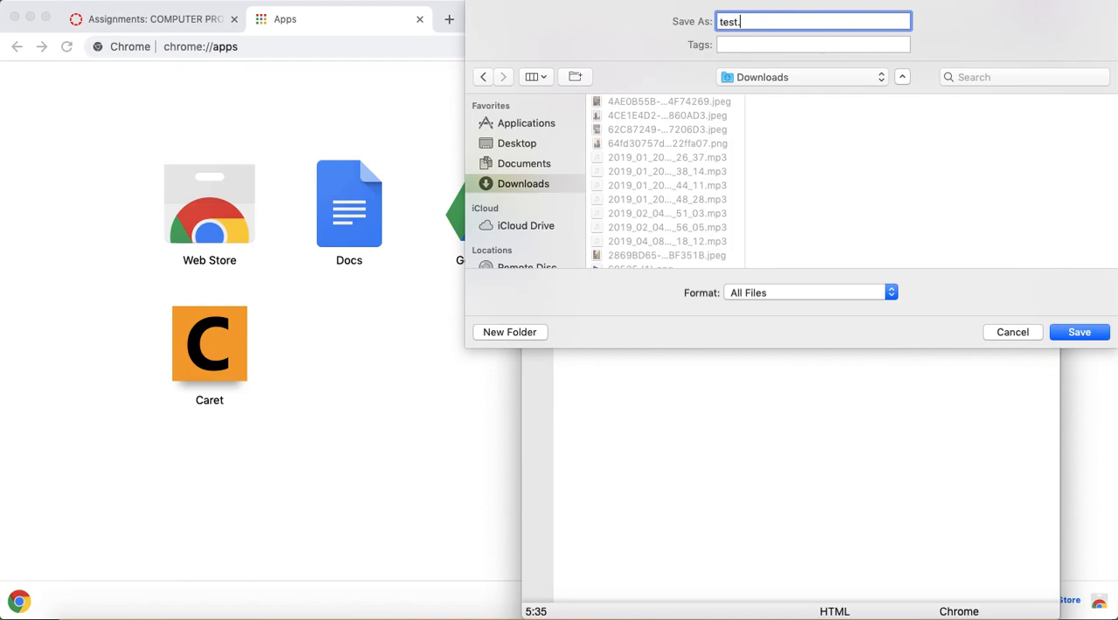
{"action": "type", "text": "html"}
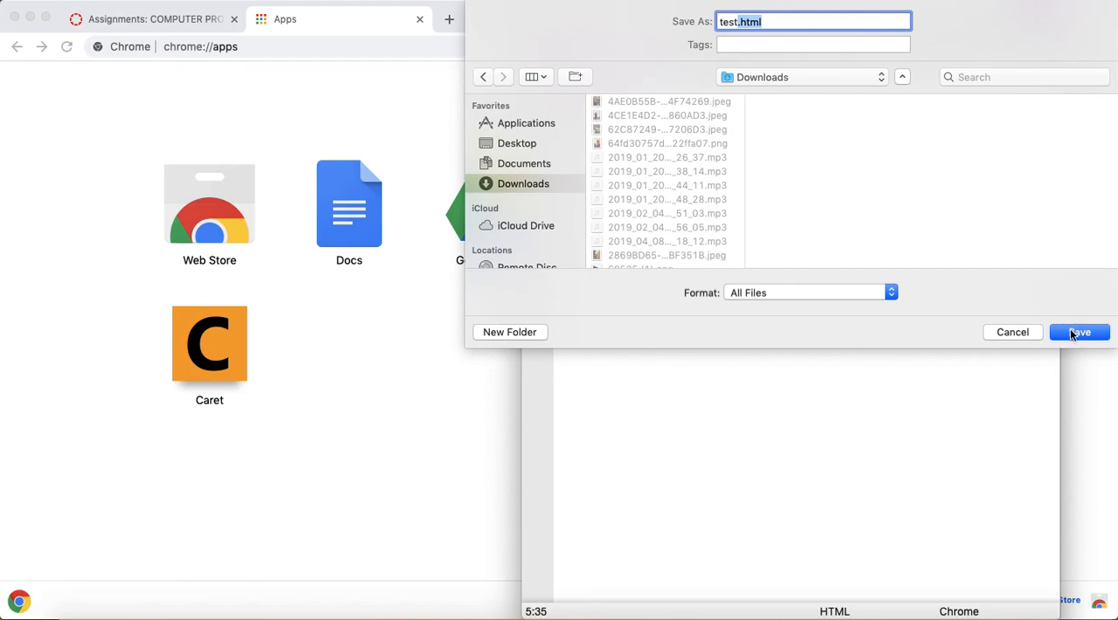
{"action": "left_click", "coordinate": [1079, 332]}
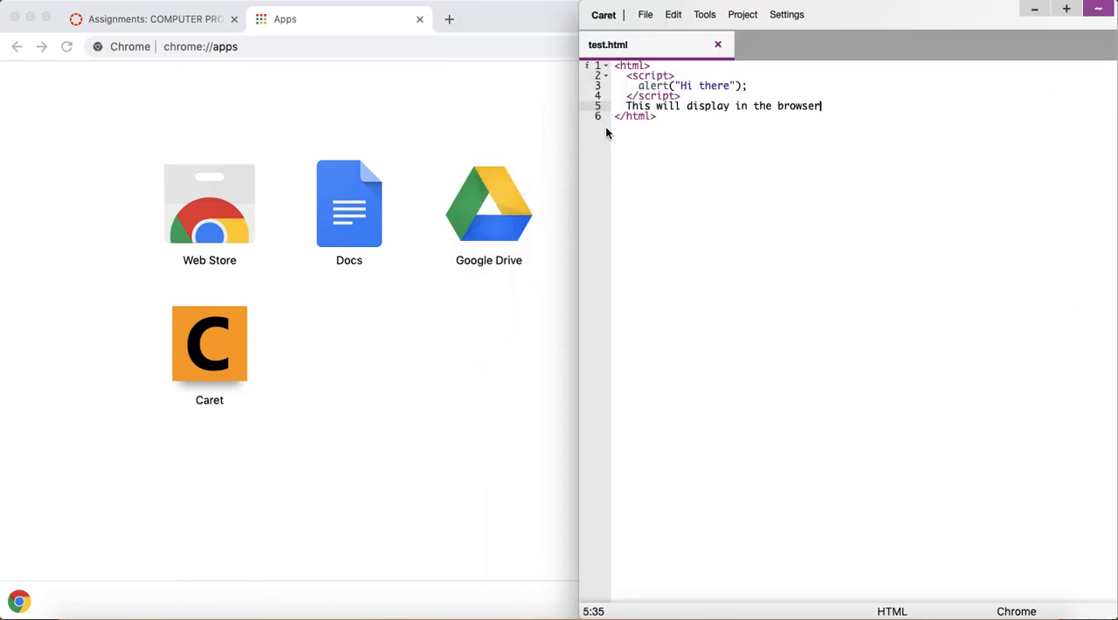
{"action": "mouse_move", "coordinate": [117, 161]}
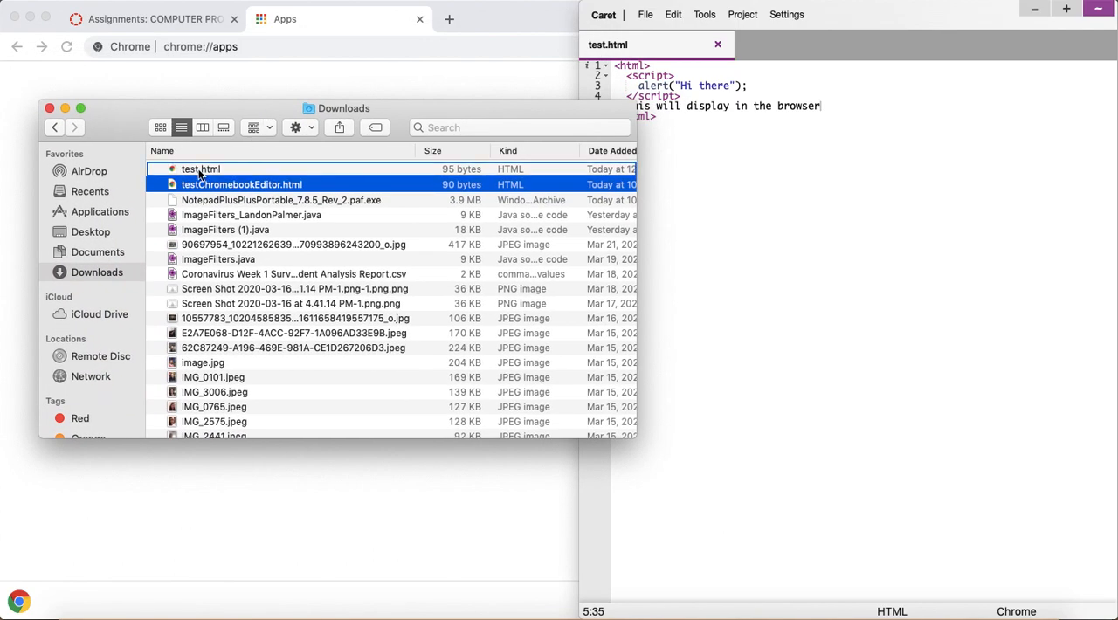
Open test.html from Downloads as a local file in Chrome so the "Hi there" alert appears
{"action": "right_click", "coordinate": [200, 169]}
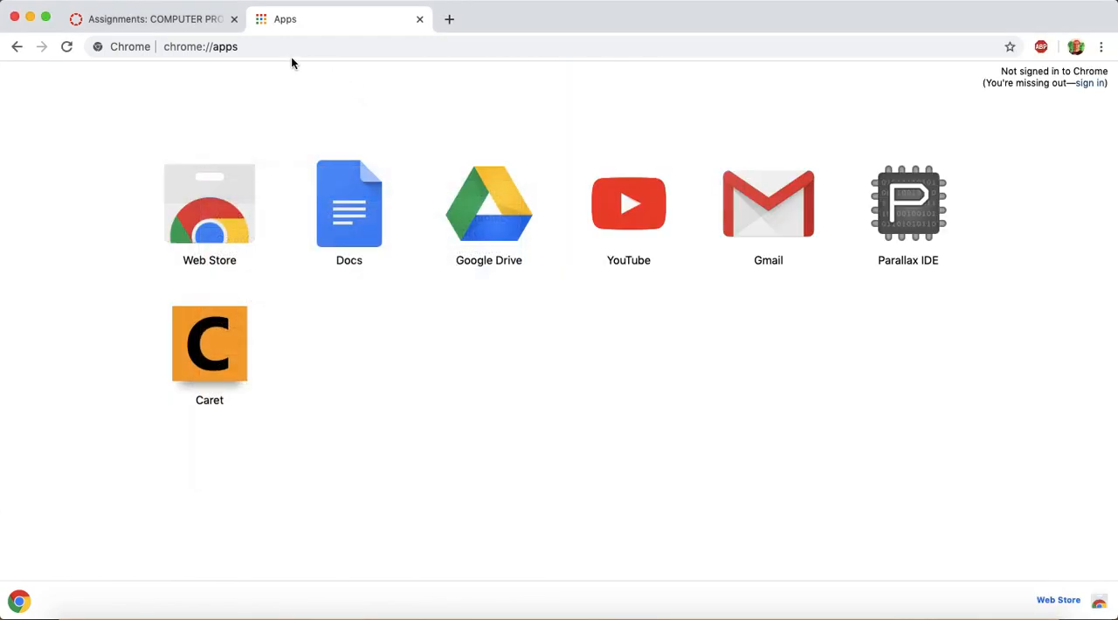
{"action": "left_click", "coordinate": [449, 18]}
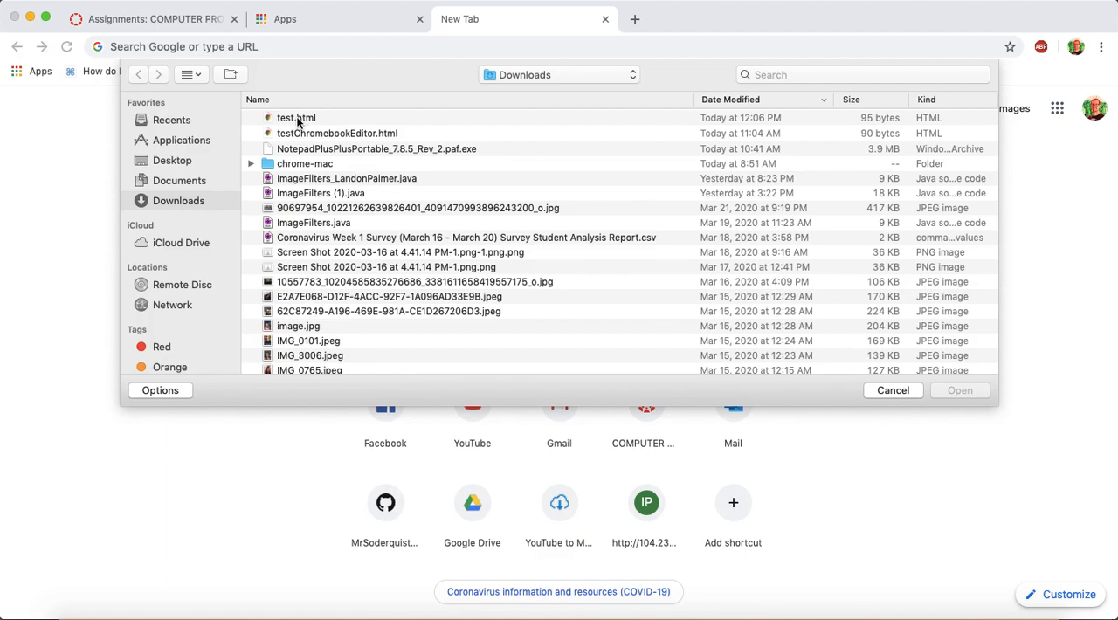
{"action": "left_click", "coordinate": [297, 117]}
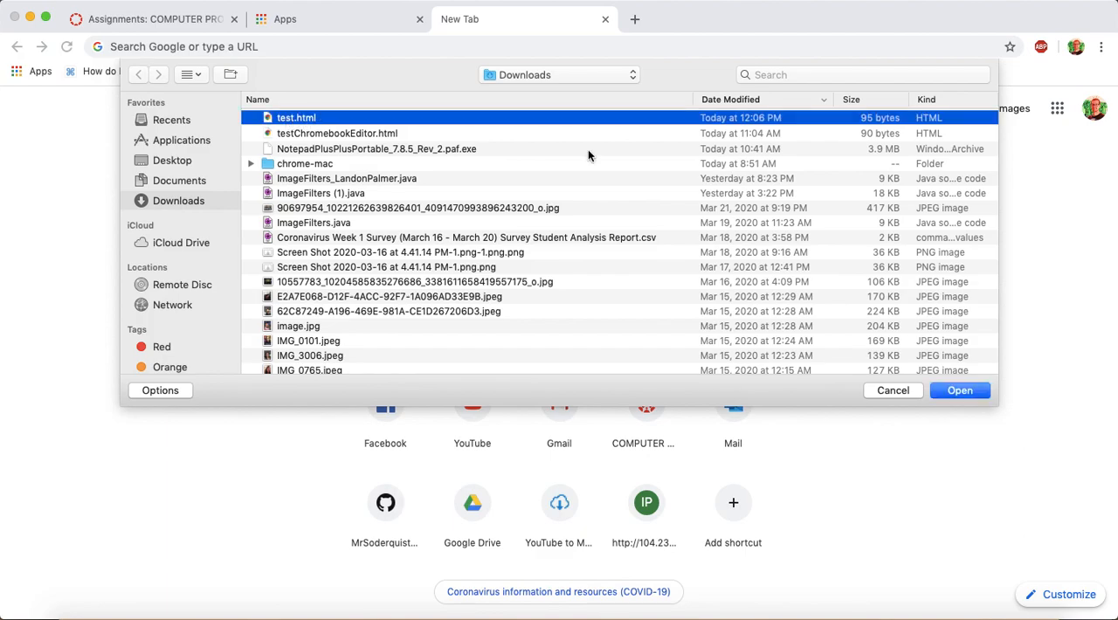
{"action": "left_click", "coordinate": [959, 391]}
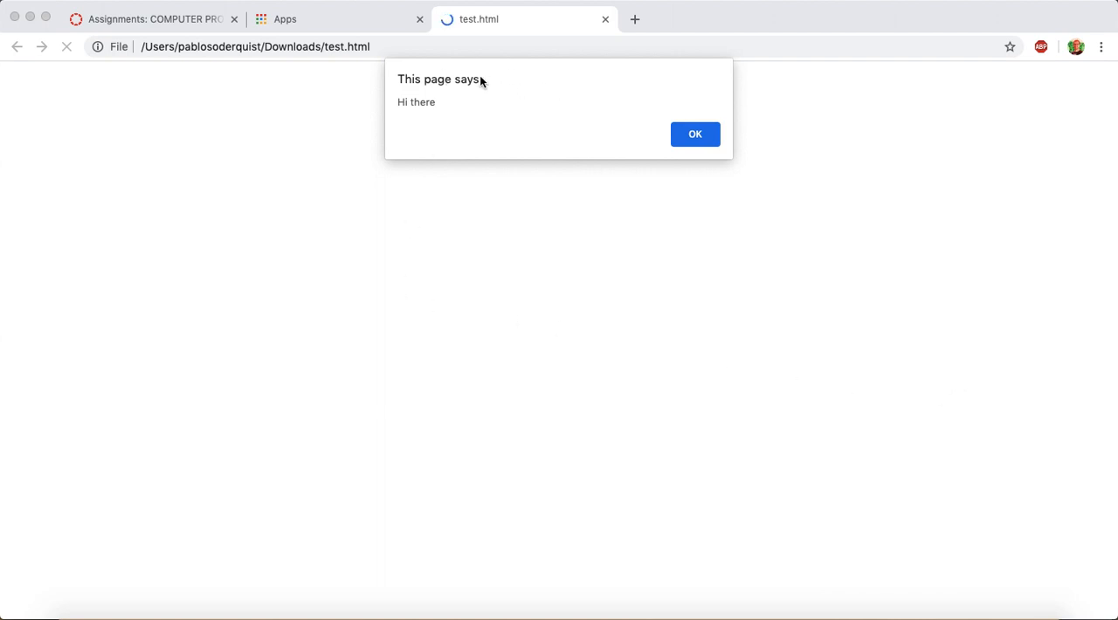
{"action": "mouse_move", "coordinate": [583, 105]}
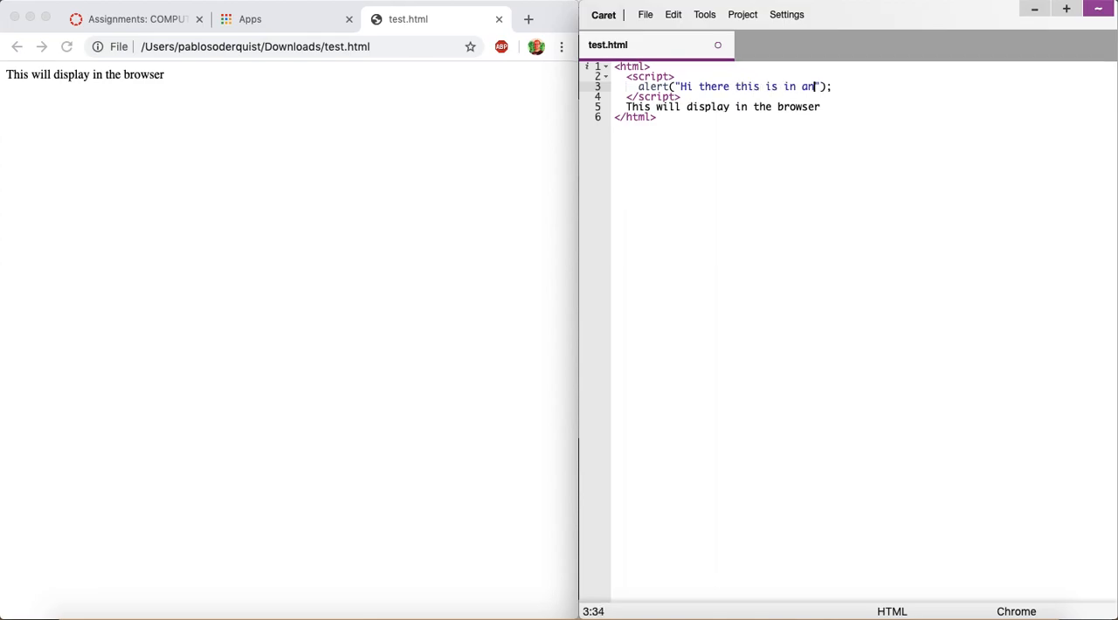
Change the alert to "Hi there this is in an alert", save, reload Chrome and dismiss the new alert
{"action": "type", "text": "alert"}
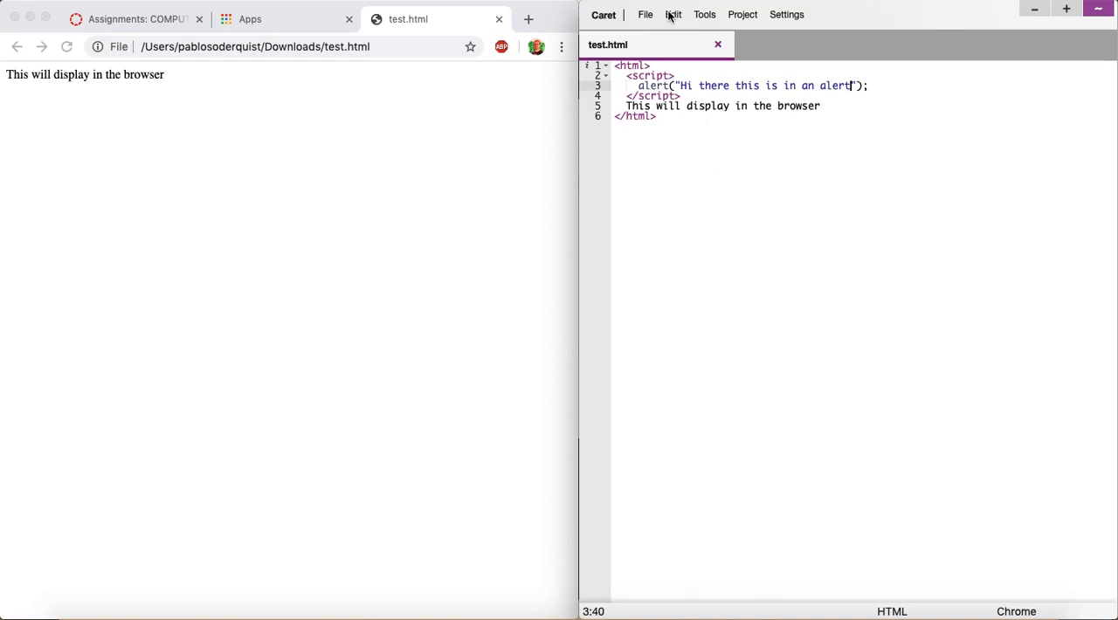
{"action": "left_click", "coordinate": [646, 14]}
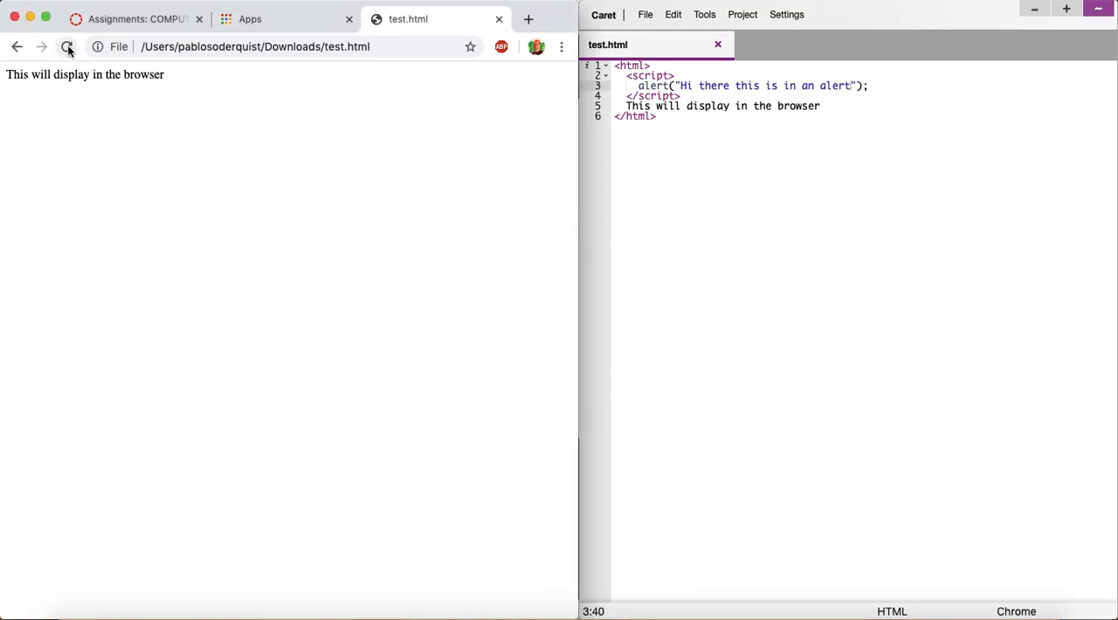
{"action": "mouse_move", "coordinate": [66, 46]}
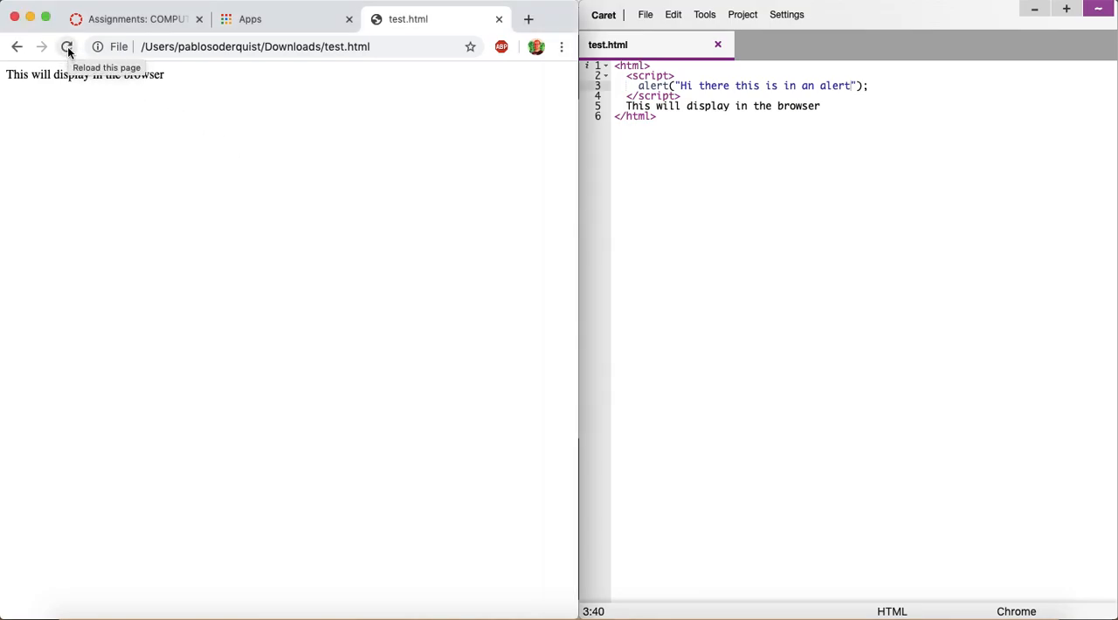
{"action": "left_click", "coordinate": [66, 46]}
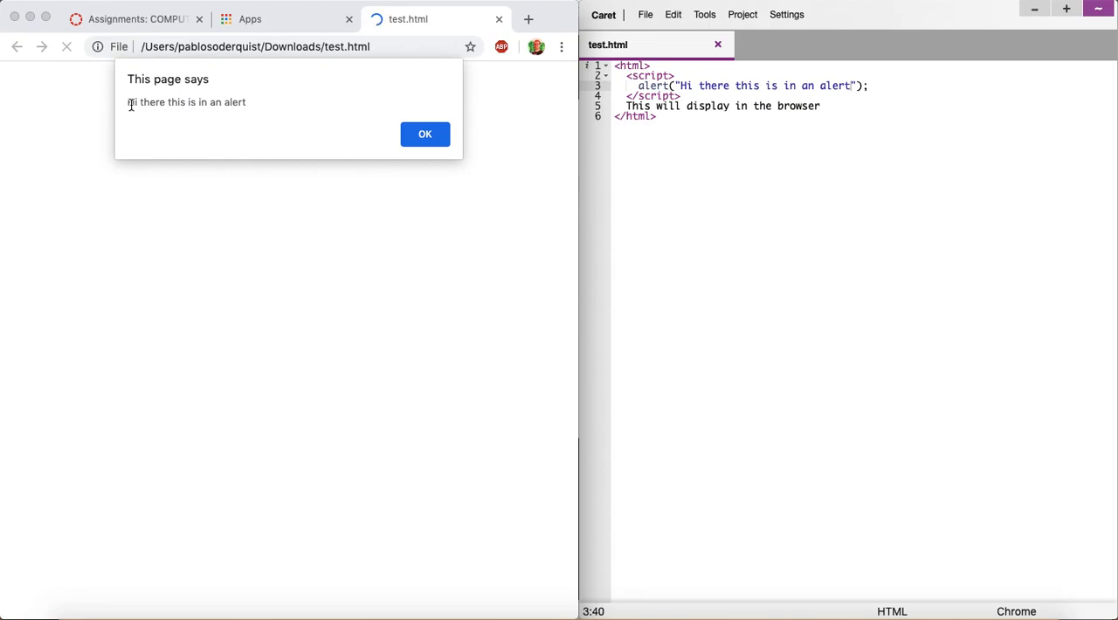
{"action": "left_click", "coordinate": [425, 133]}
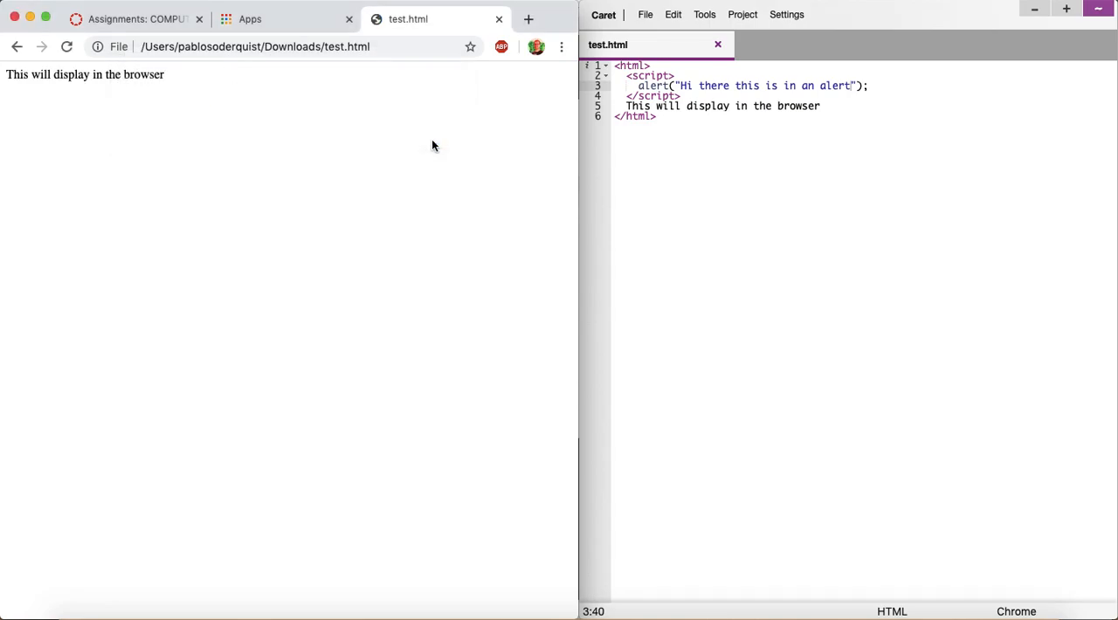
{"action": "mouse_move", "coordinate": [367, 196]}
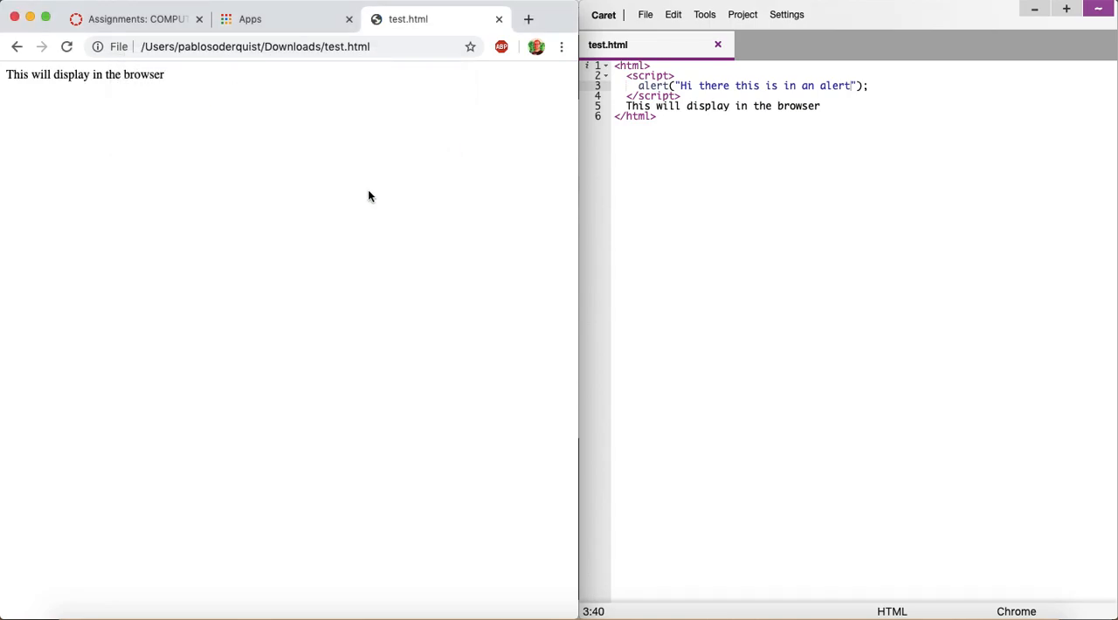